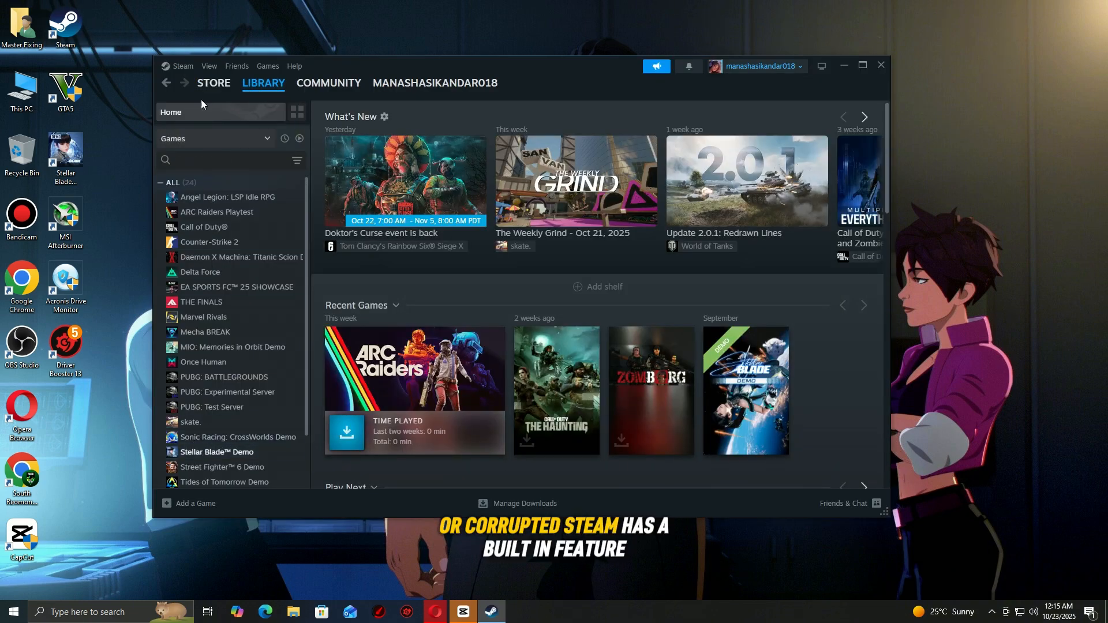
- Switch to the Store view and close the Steam client
left_click(213, 83)
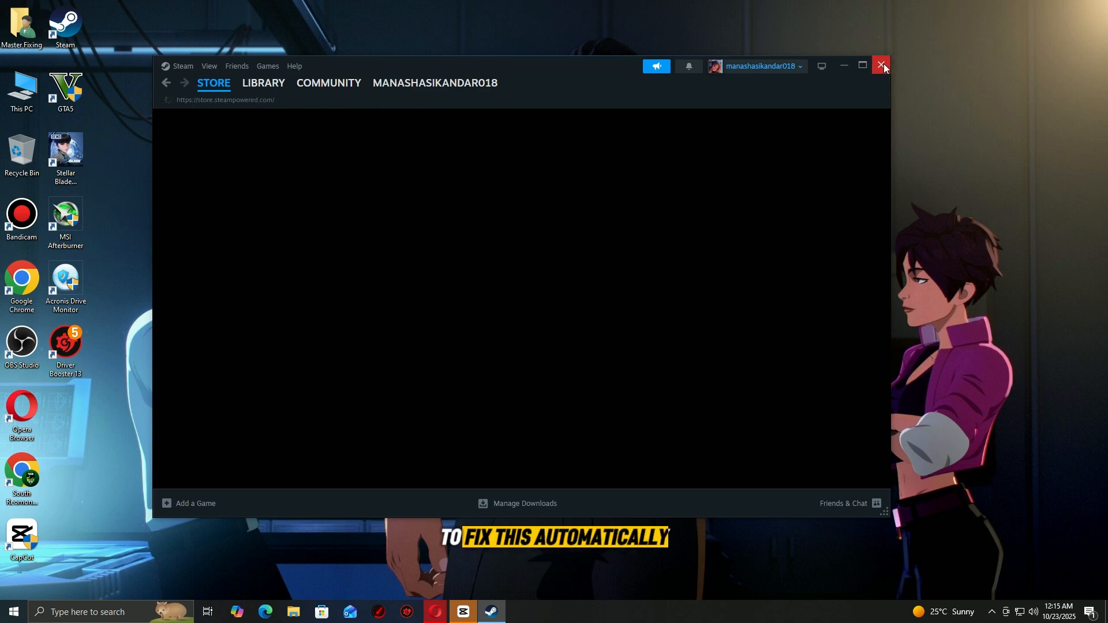
left_click(881, 66)
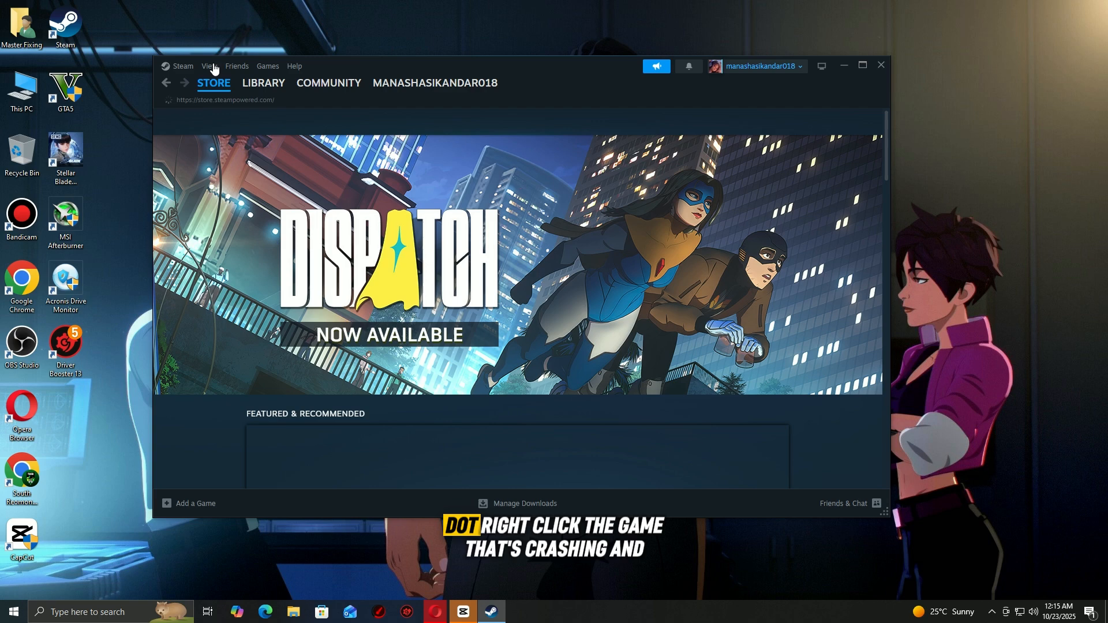
left_click(263, 83)
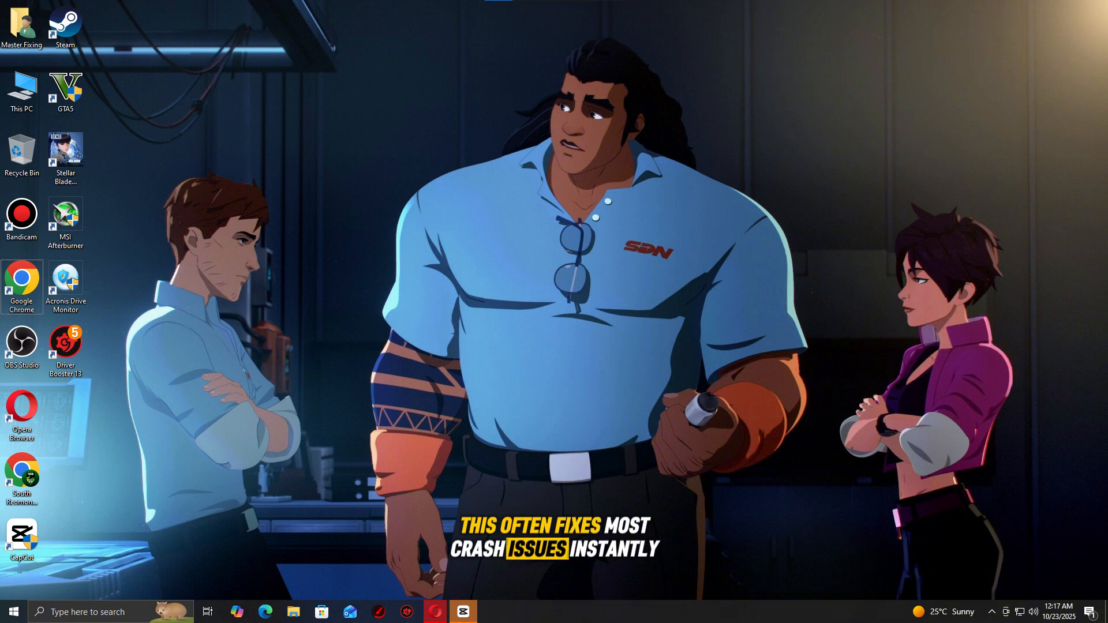
- Search 'dev' in the taskbar and launch Device Manager
type("device")
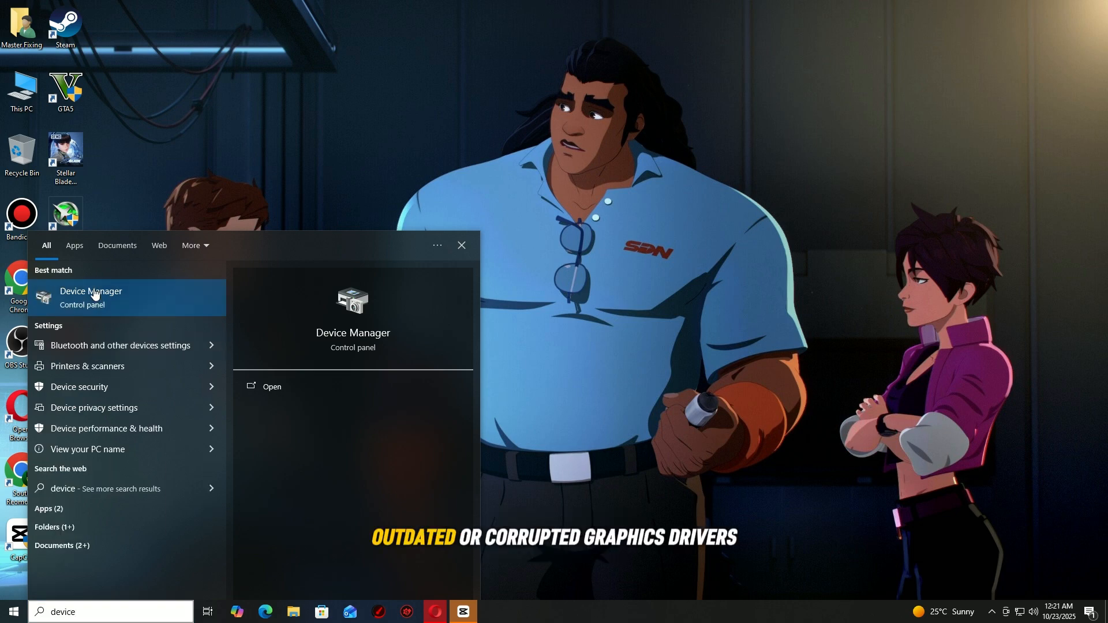
left_click(90, 297)
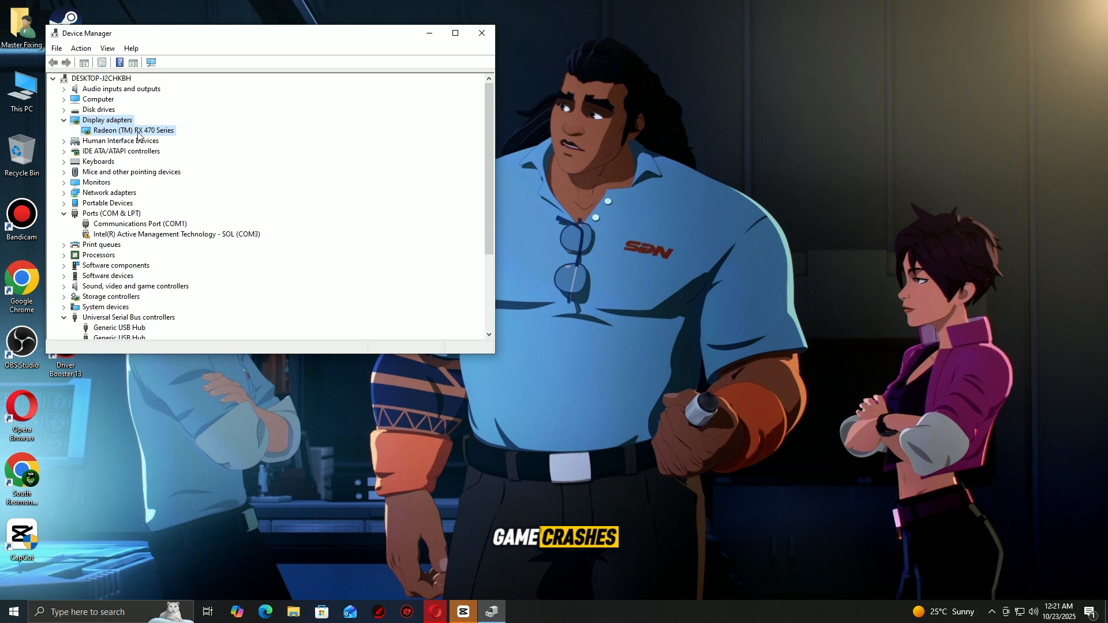
- Reveal the Radeon (TM) RX 470 Series under Display adapters
left_click(169, 63)
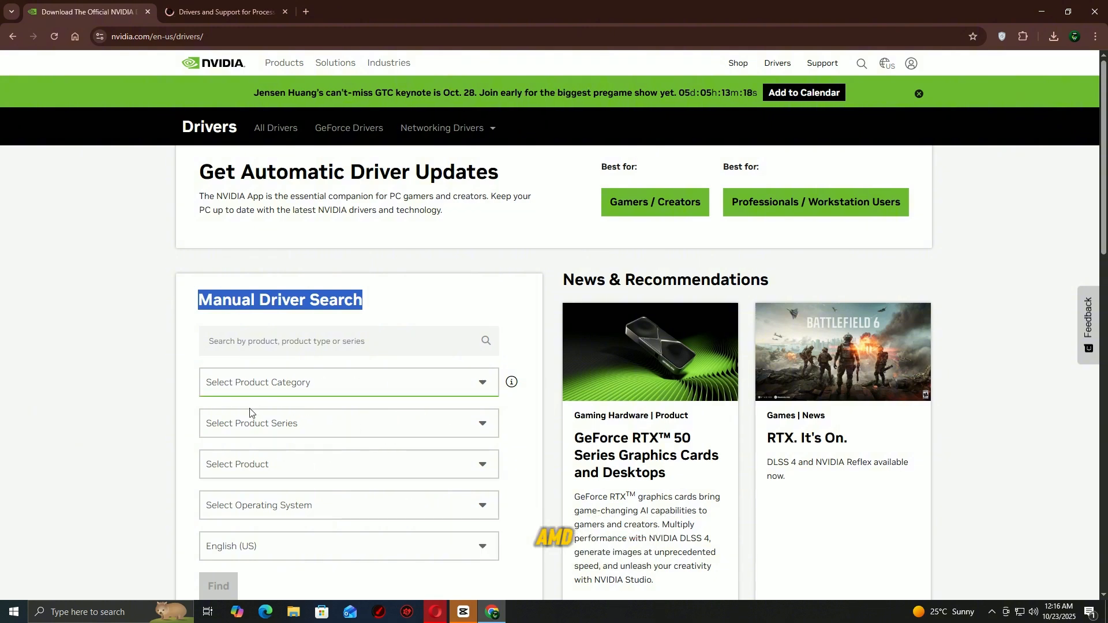
- Go to nvidia.com/en-us/drivers to reach the manual driver search form
left_click(223, 11)
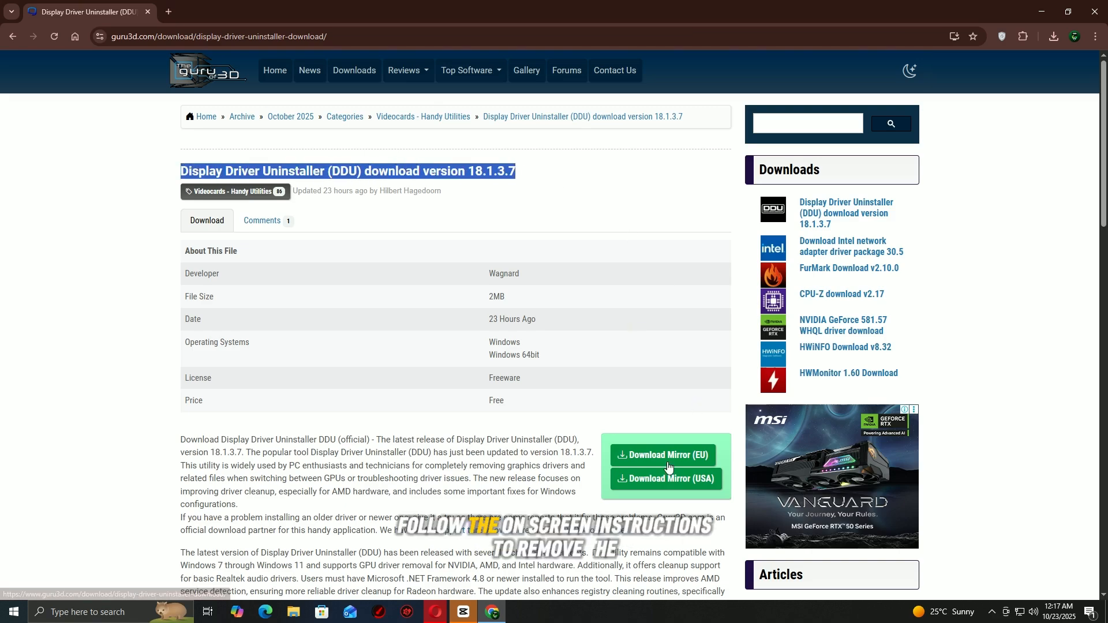
- Scroll the DDU page down to its Requirement and Recommended usage sections
scroll("down", 3)
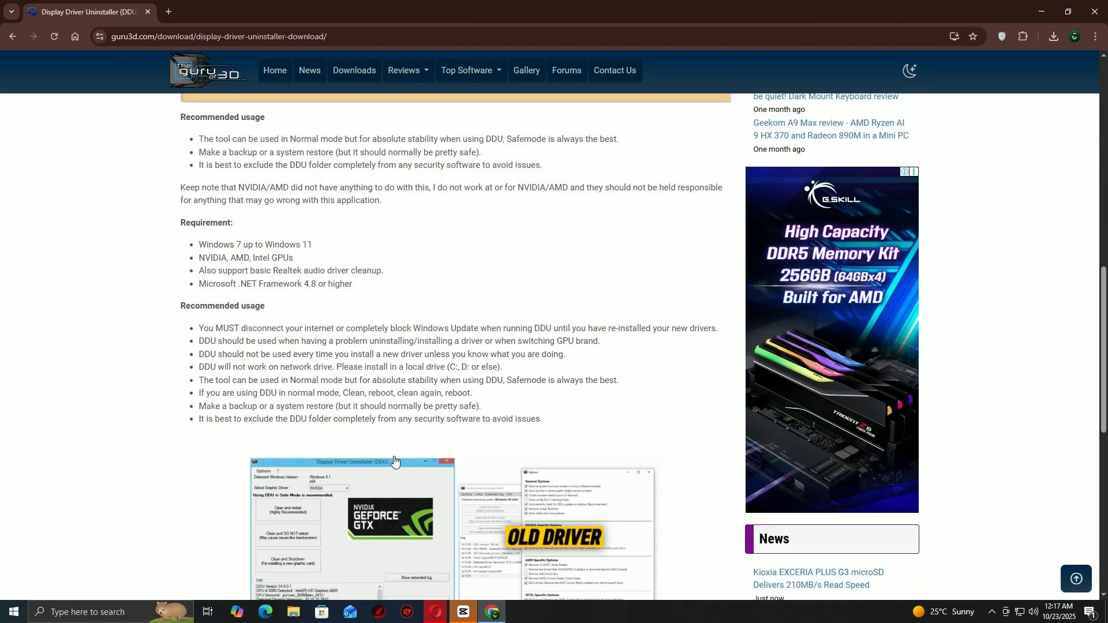
scroll("down", 3)
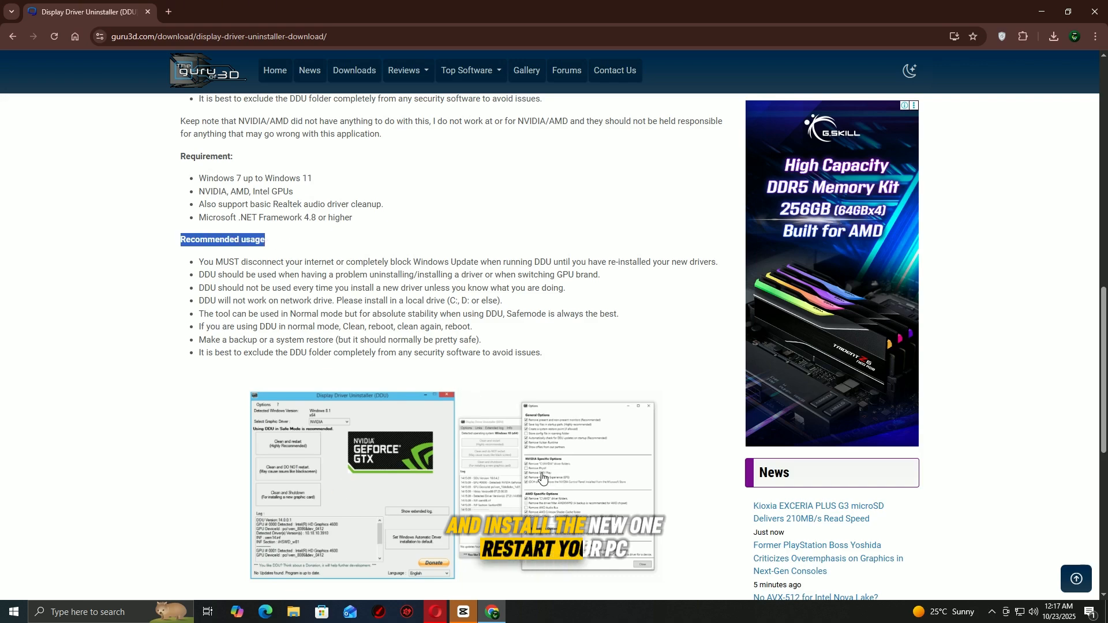